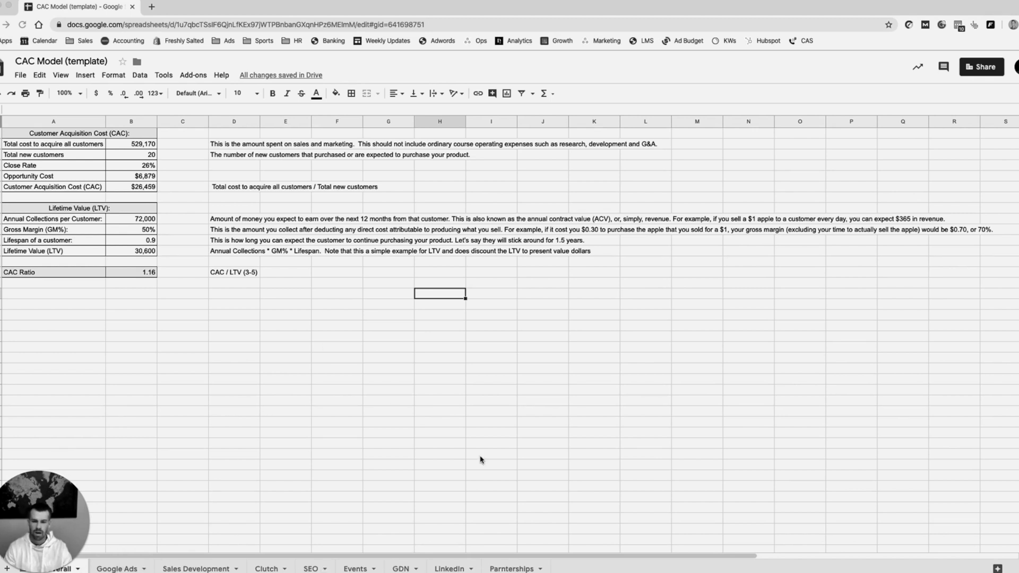
mouse_move(102, 223)
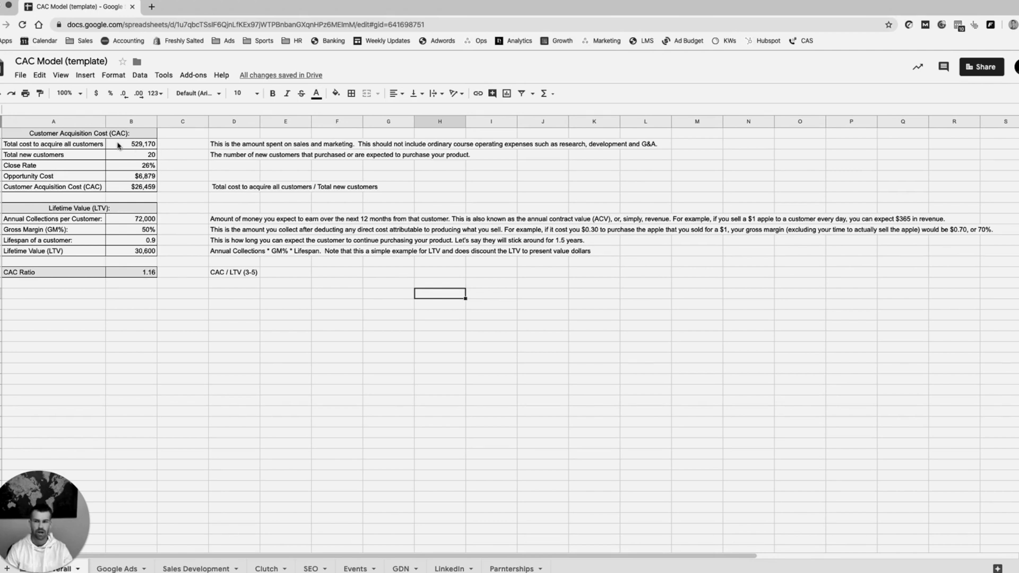
- Check total new customers, then write 'I use Rekener for this' beside Close Rate
click(131, 144)
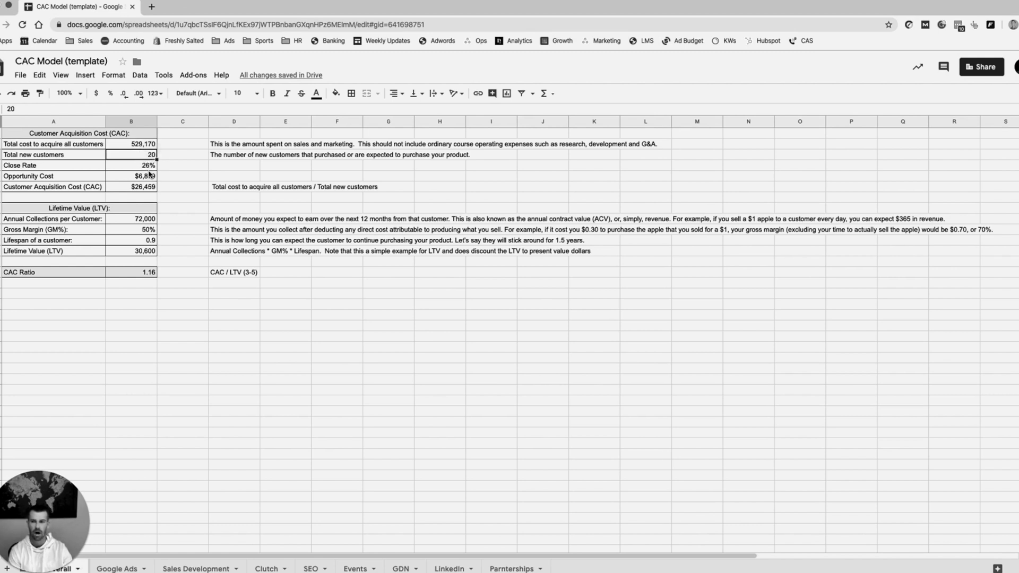
click(234, 170)
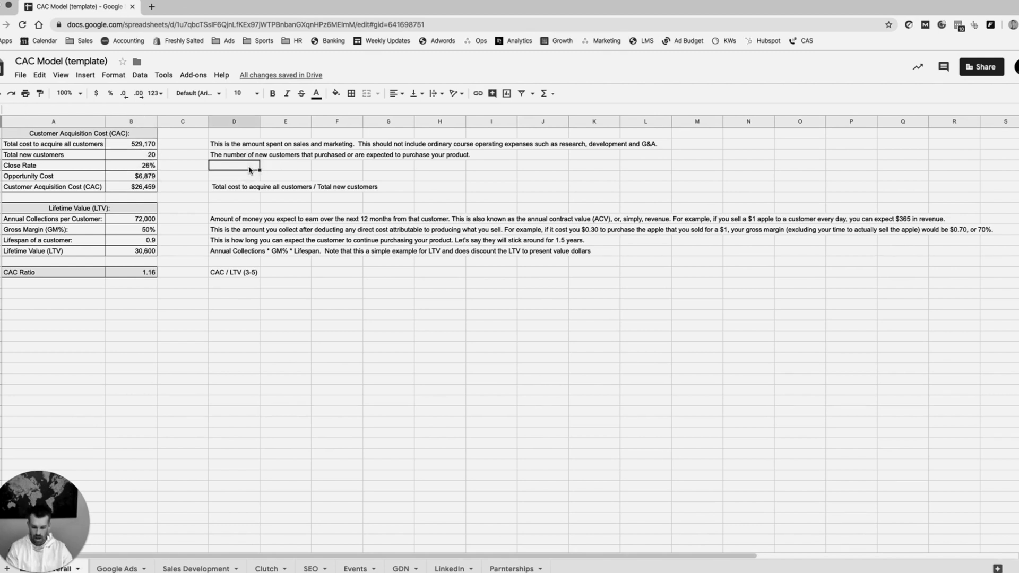
text(I use R)
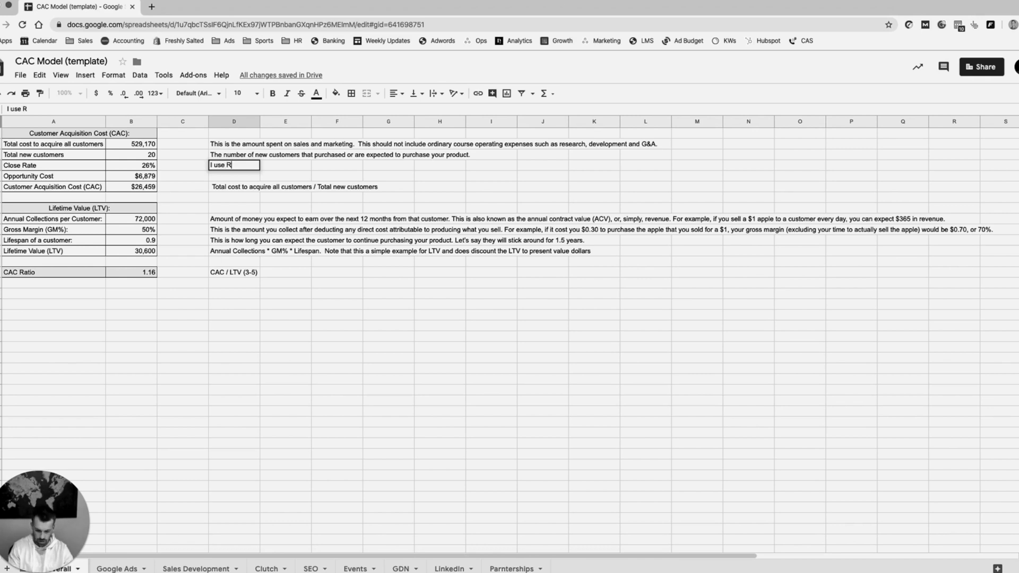
text(ekener for this)
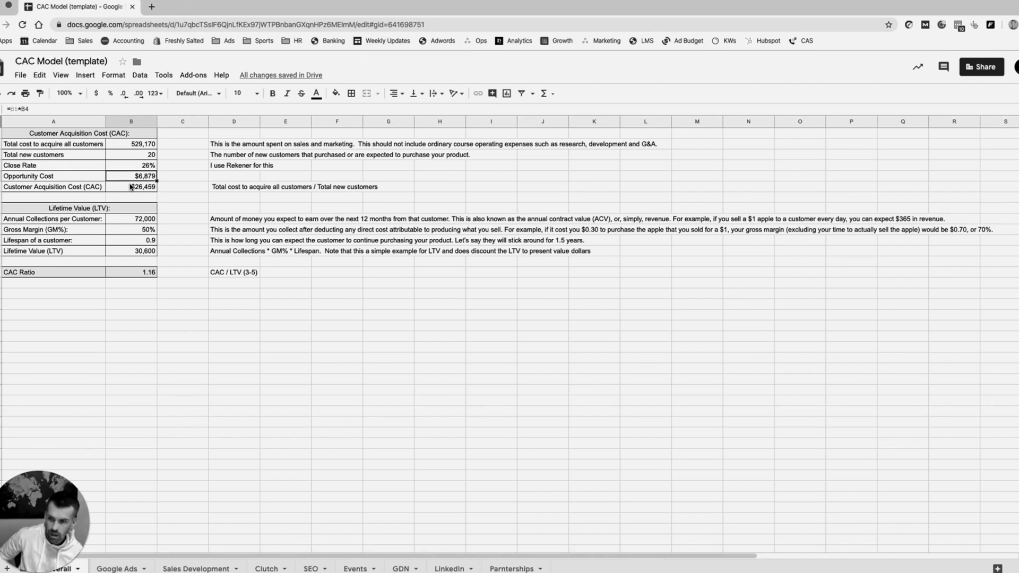
click(130, 165)
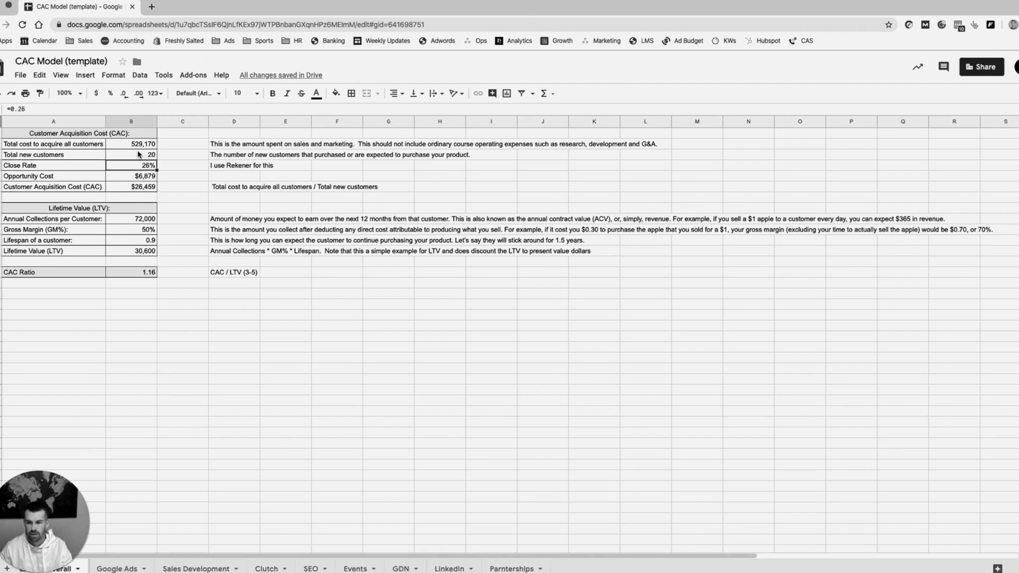
click(131, 176)
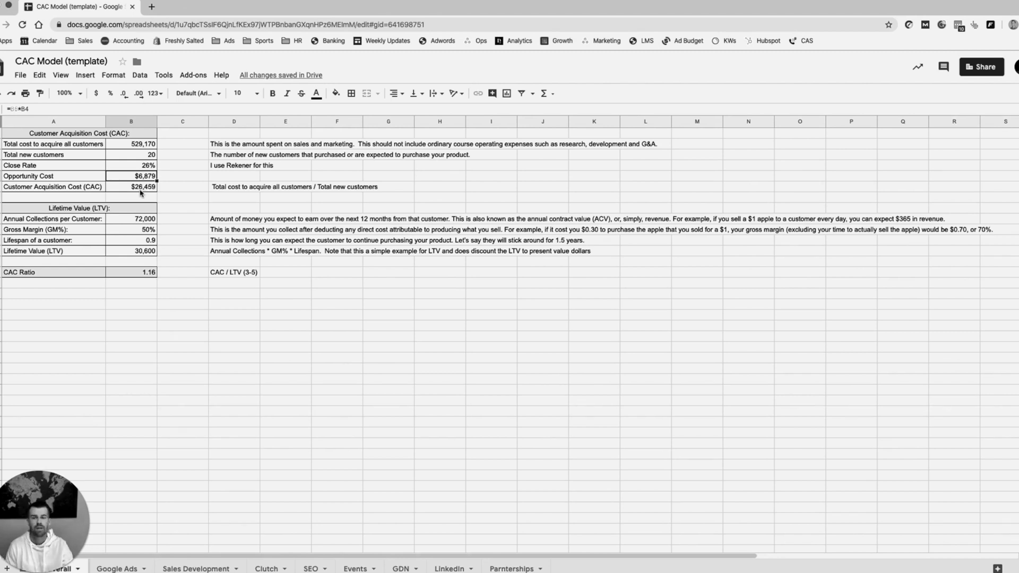
mouse_move(153, 209)
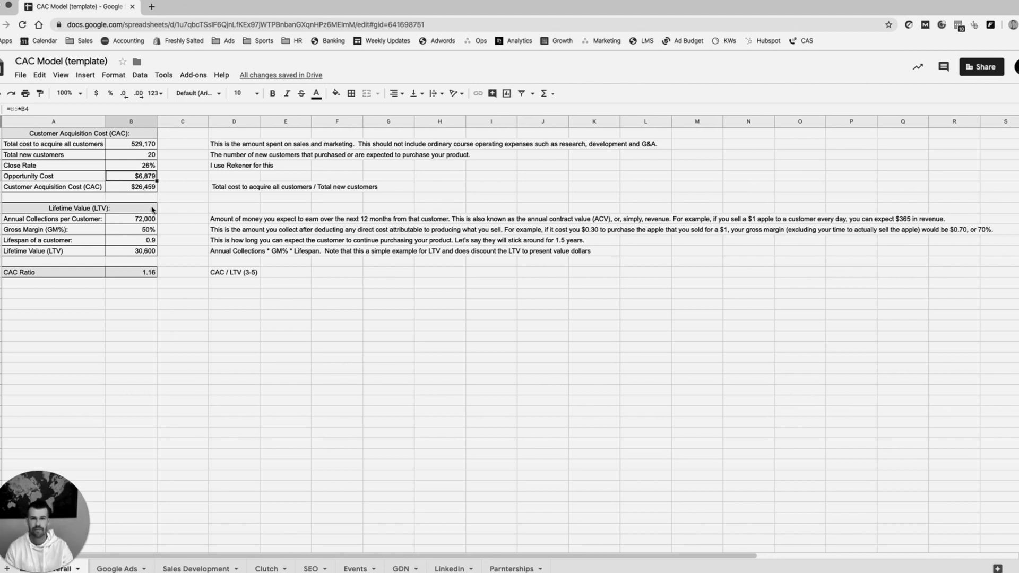
click(130, 186)
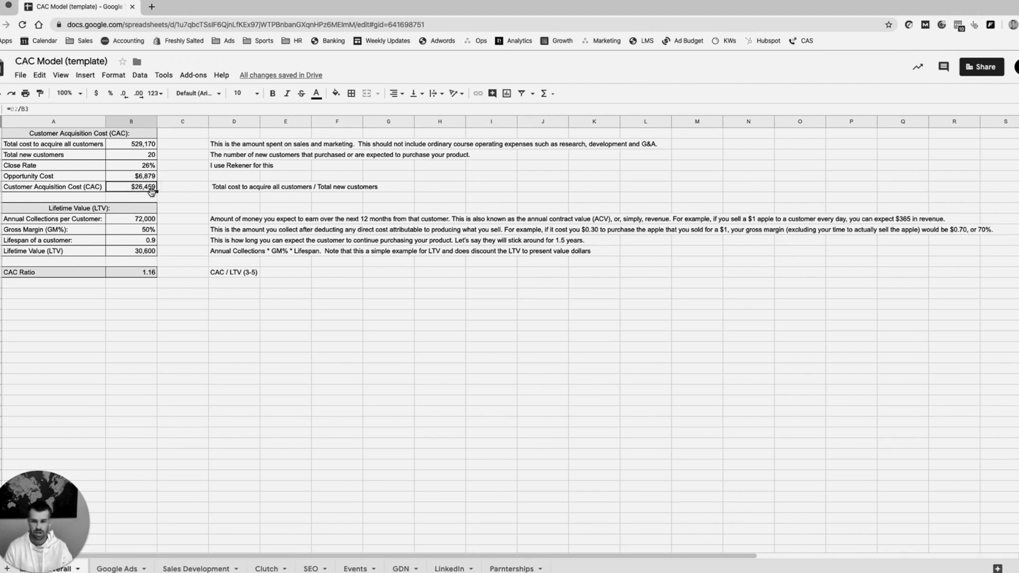
click(130, 272)
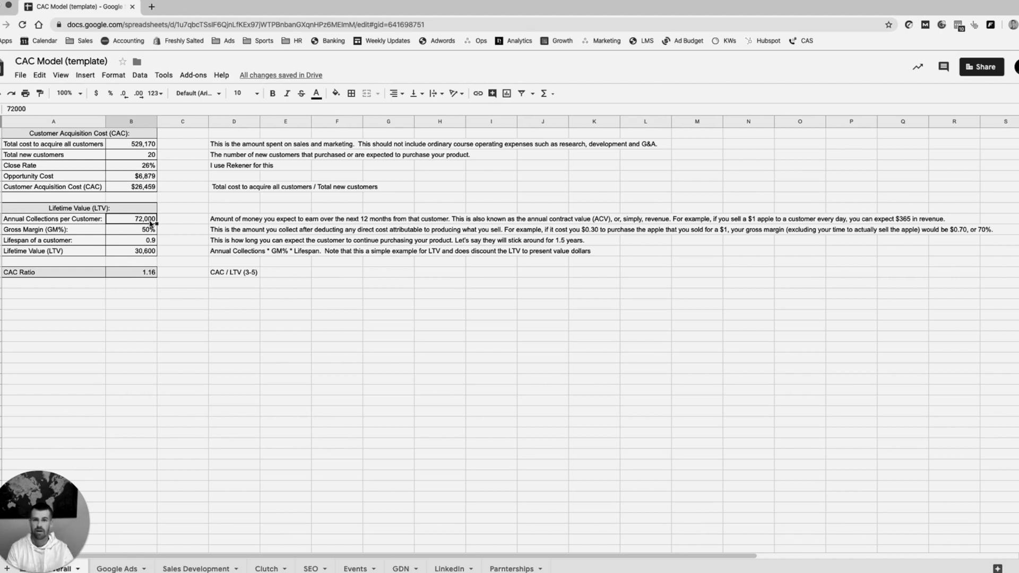
- Review the CAC/LTV note, gross margin, lifespan, lifetime value and CAC ratio on Overall
click(234, 272)
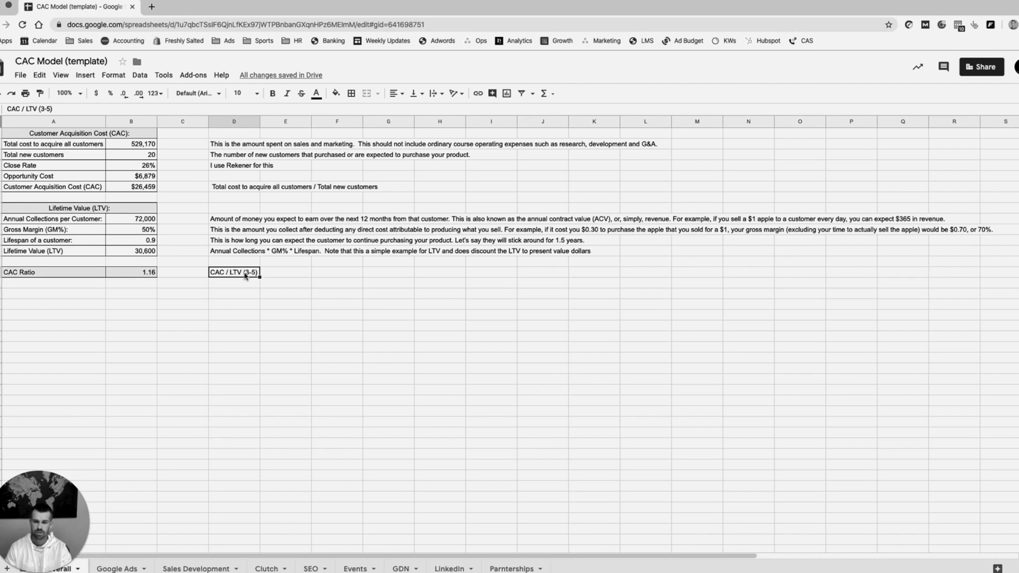
mouse_move(159, 232)
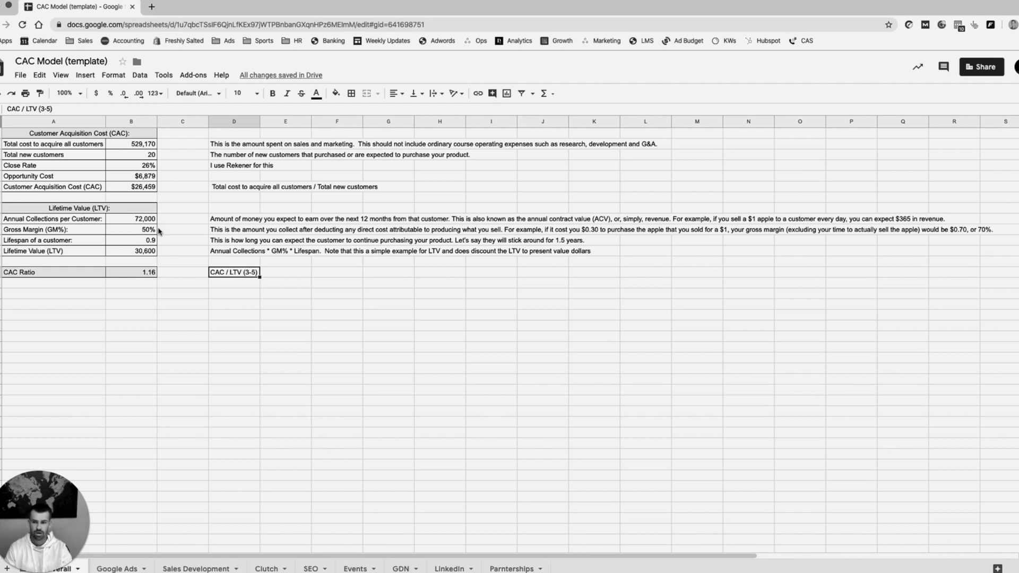
click(130, 229)
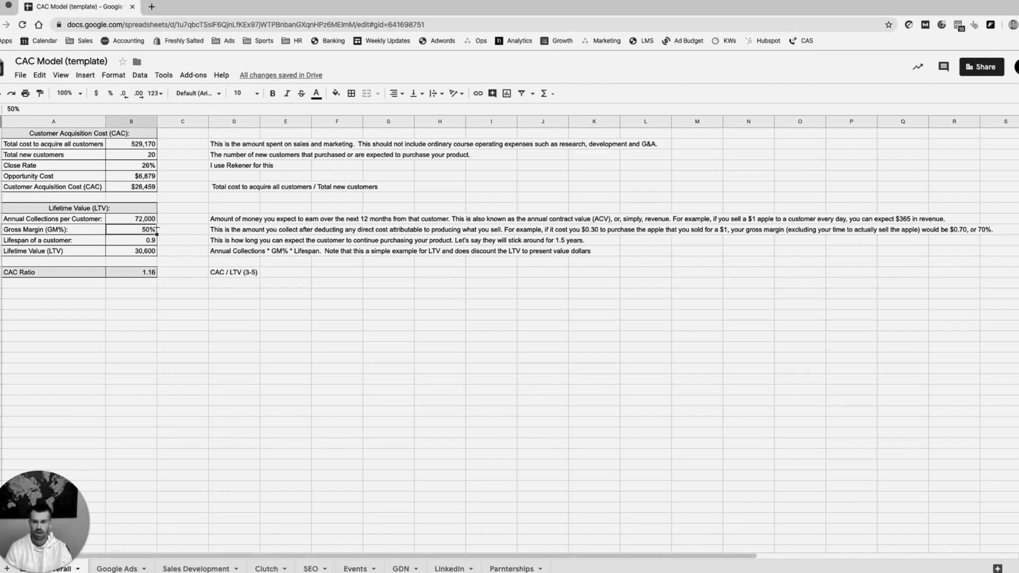
click(131, 240)
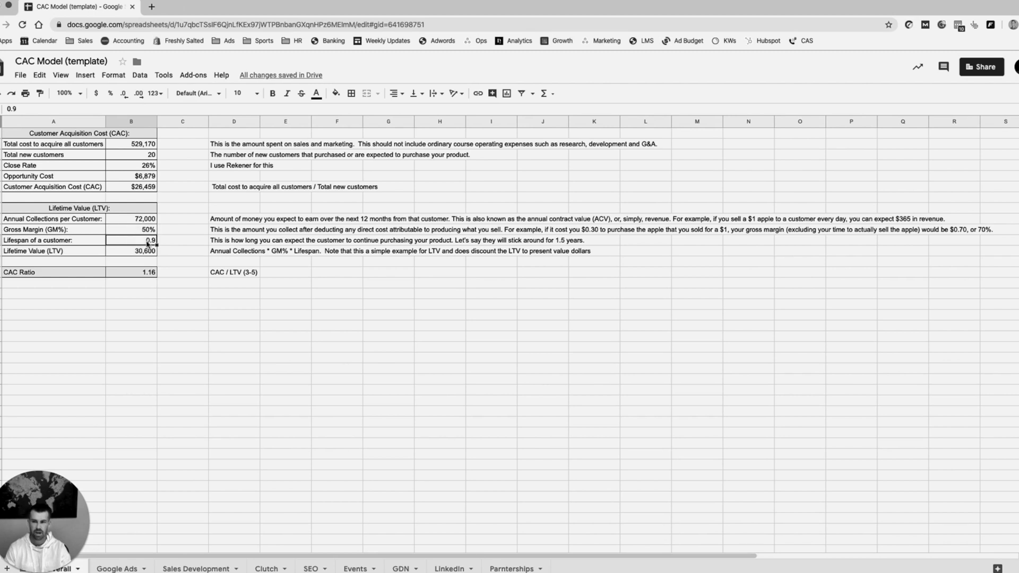
click(138, 93)
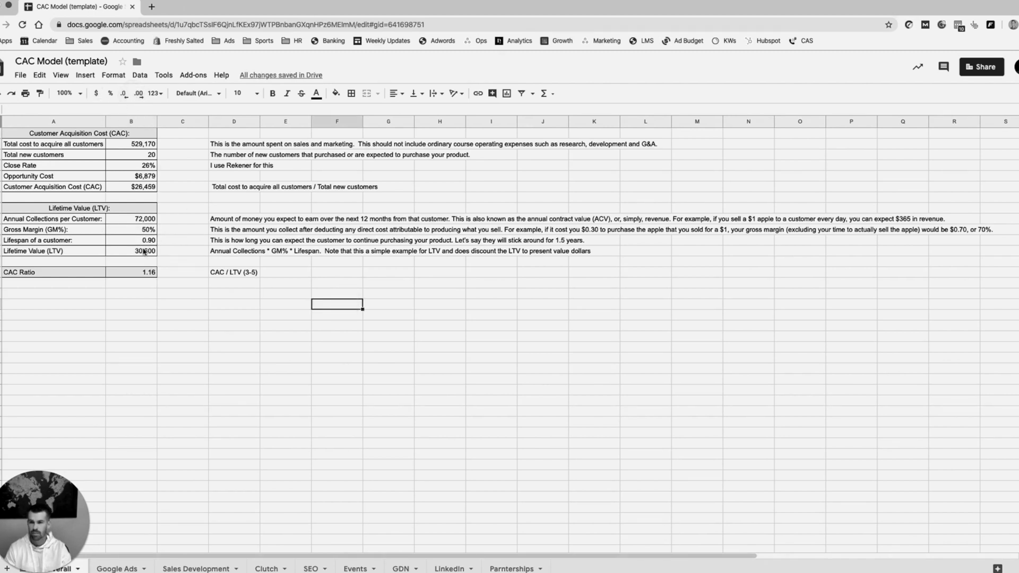
click(130, 251)
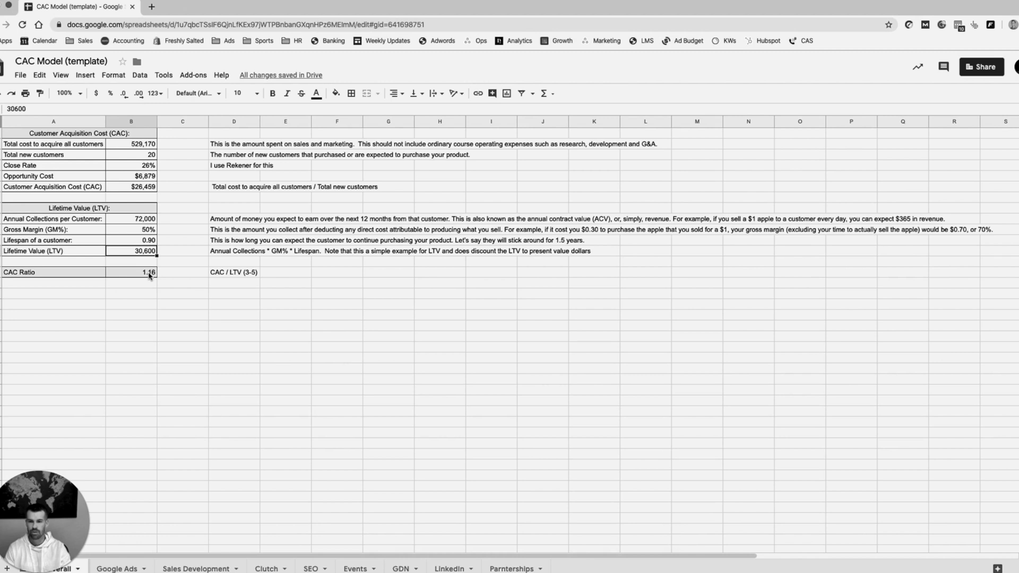
click(130, 272)
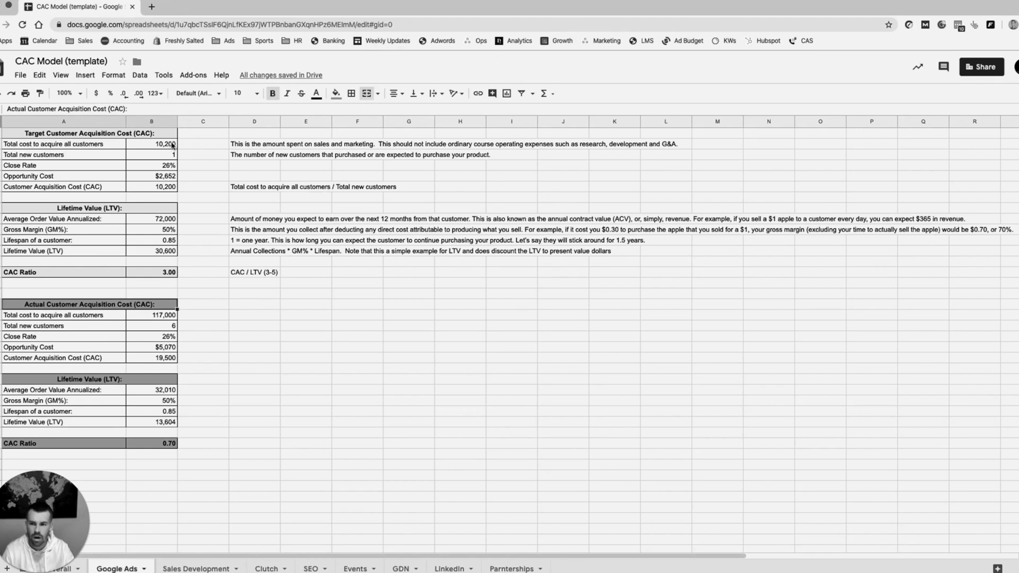
- Change the Google Ads target total acquisition cost to 9,500 and check the ratio
click(152, 144)
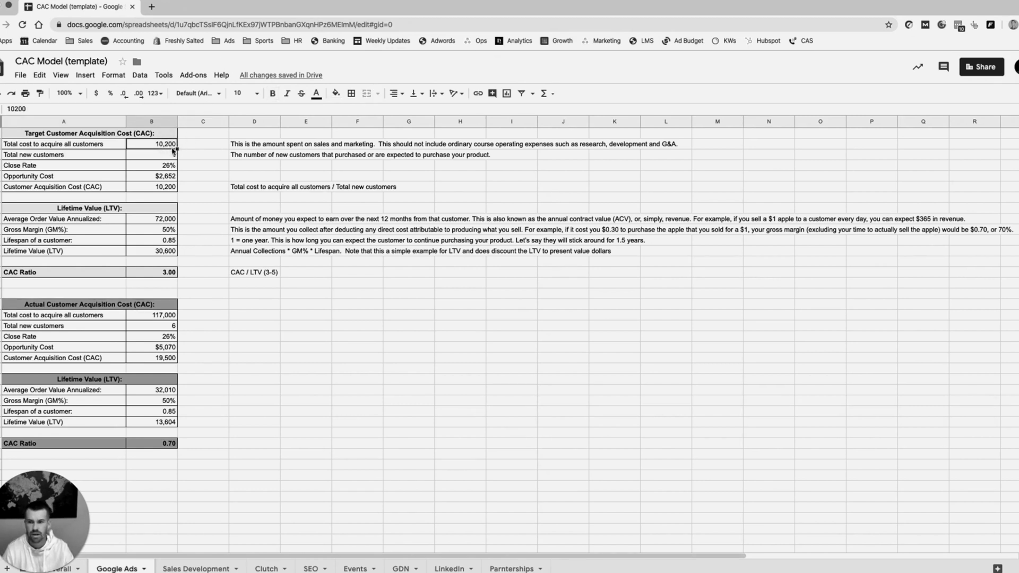
text(1)
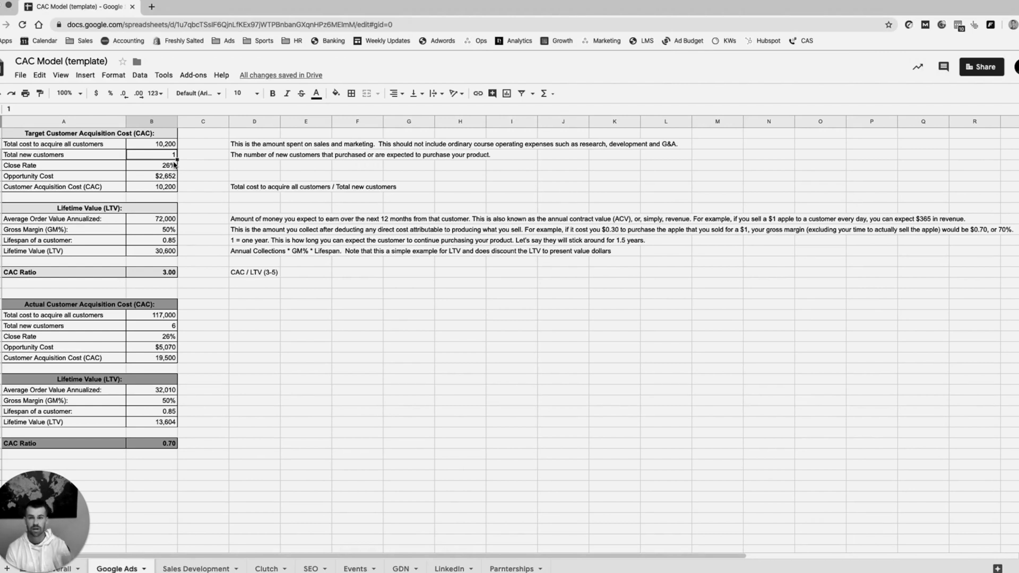
mouse_move(173, 264)
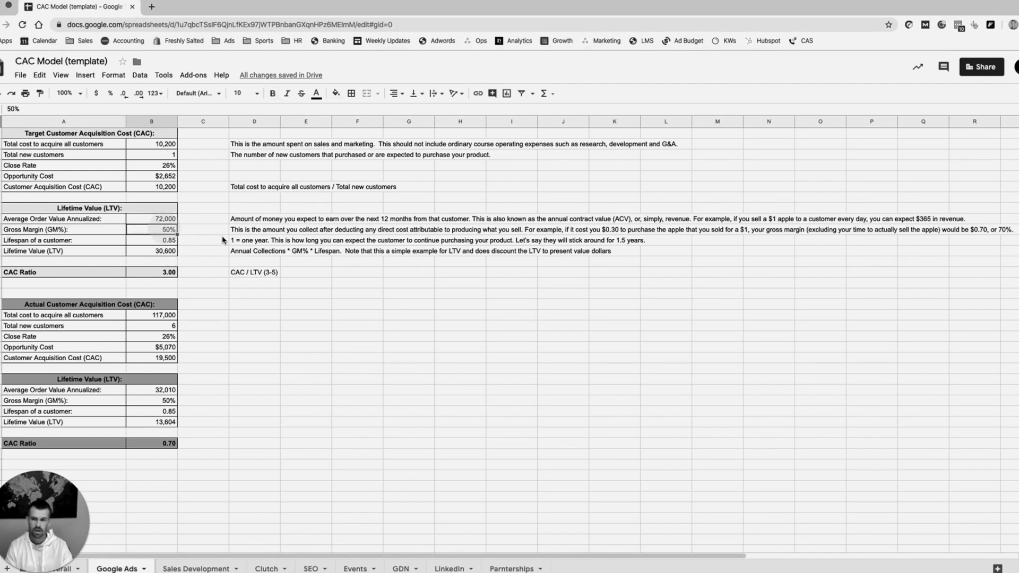
click(152, 240)
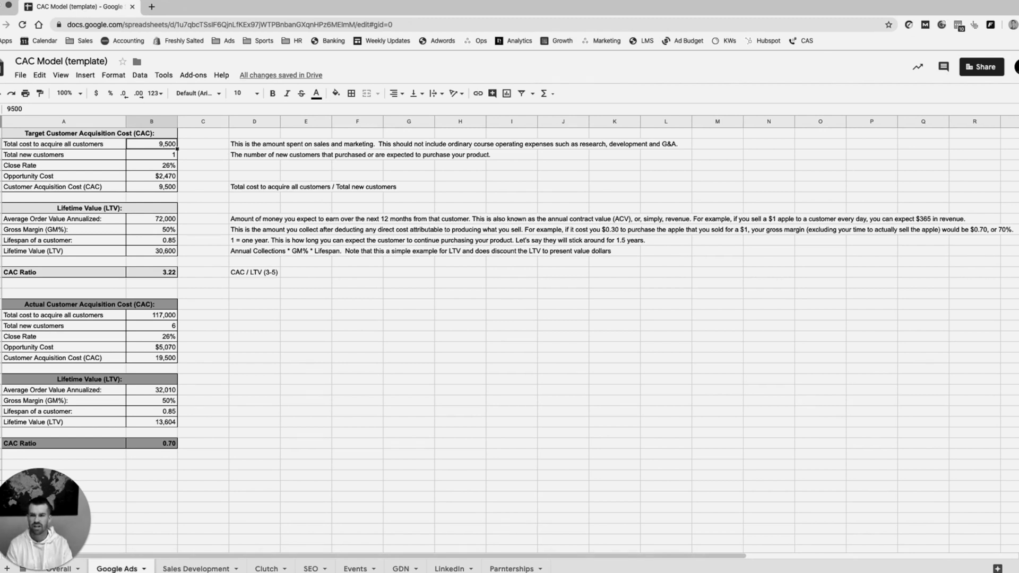
- Try 25,000, then restore 10,200 as target cost and check customer lifespan
text(25)
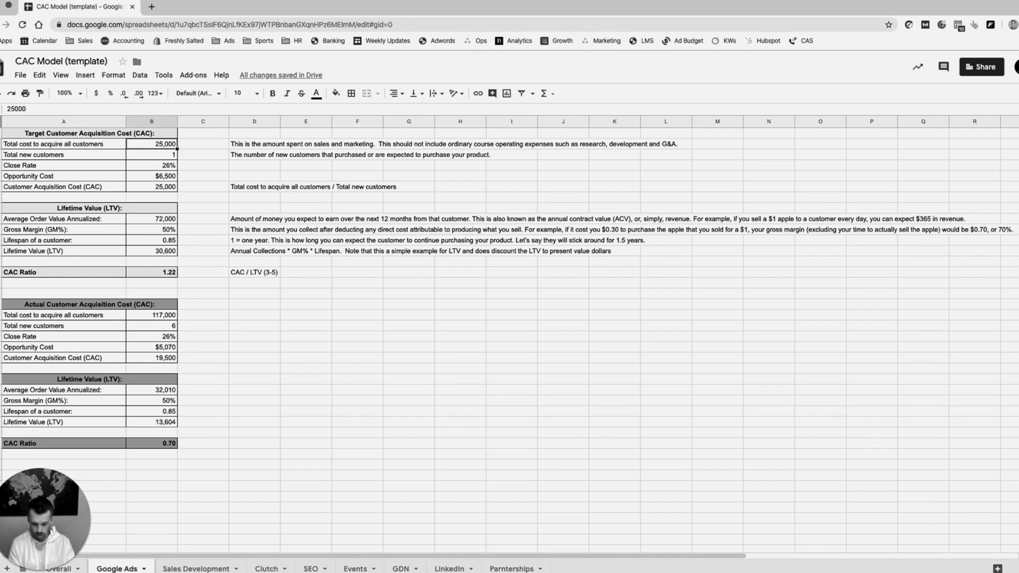
text(10200)
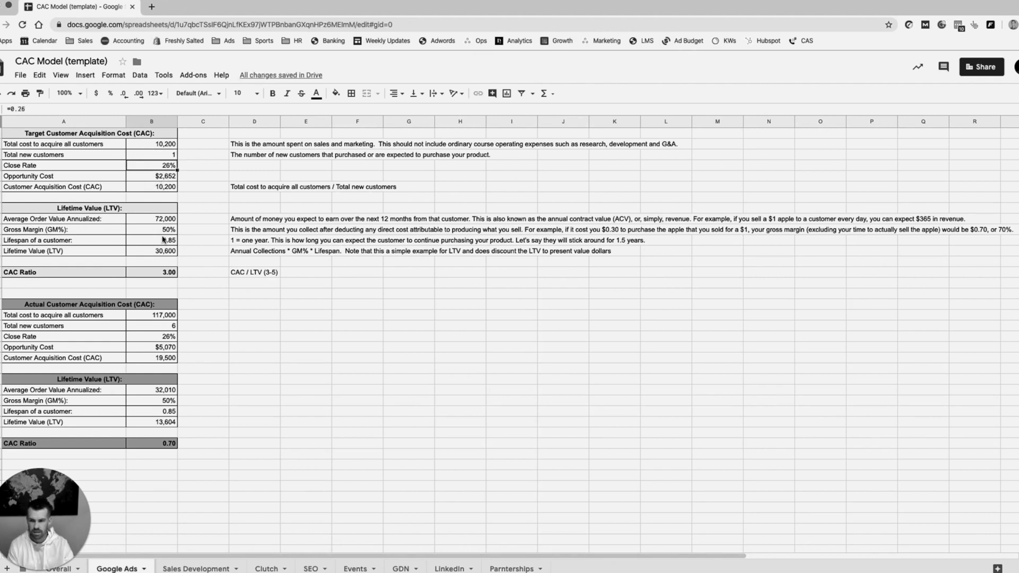
click(152, 218)
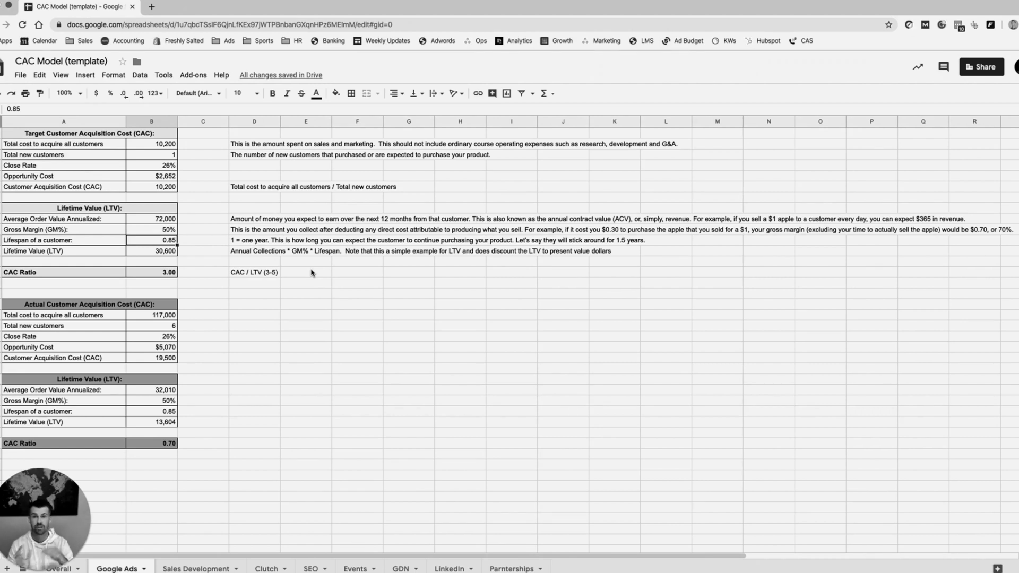
mouse_move(166, 460)
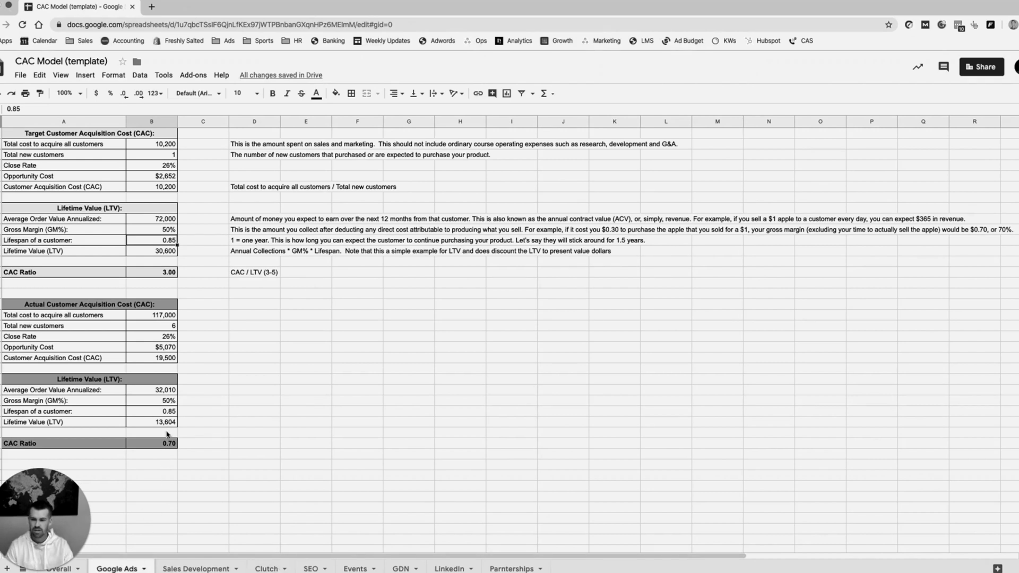
click(192, 568)
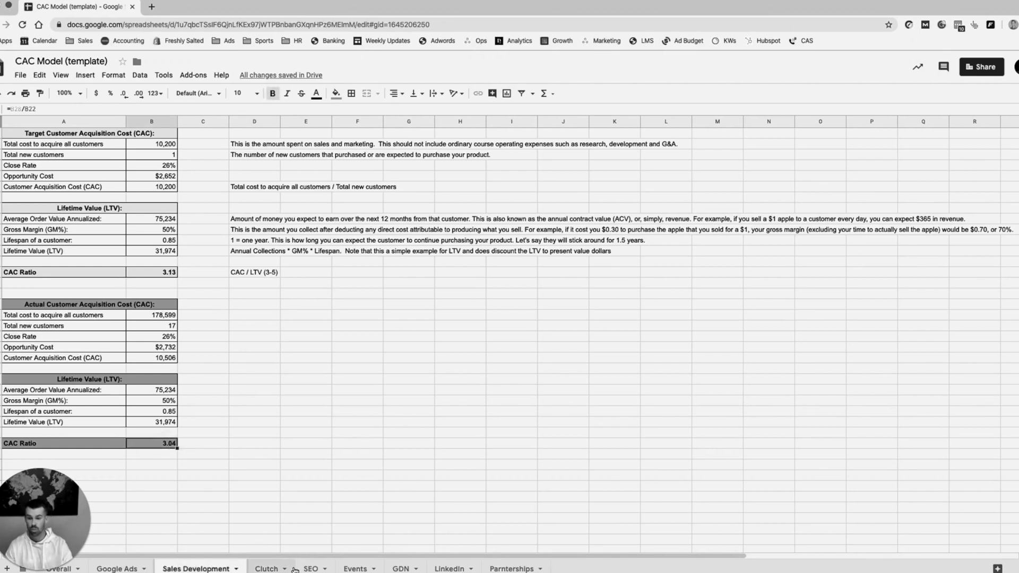
- Browse the Clutch and SEO tabs and inspect SEO's actual total cost
click(266, 568)
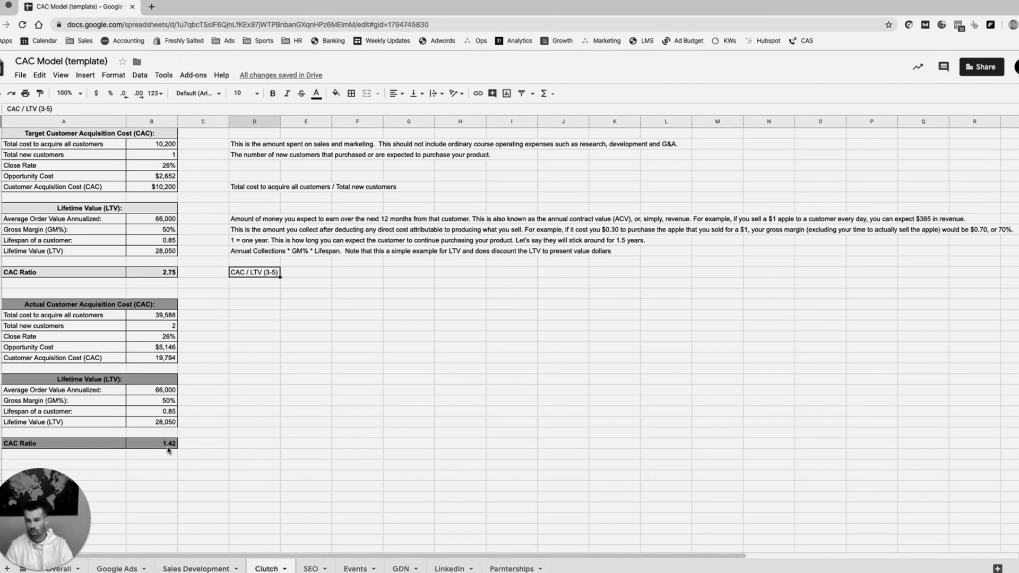
click(311, 568)
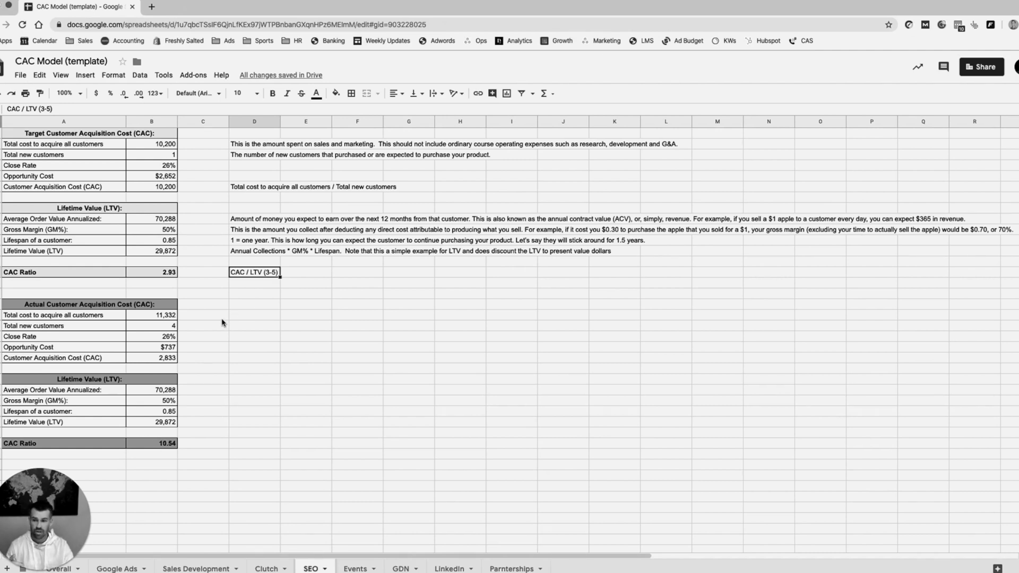
mouse_move(168, 323)
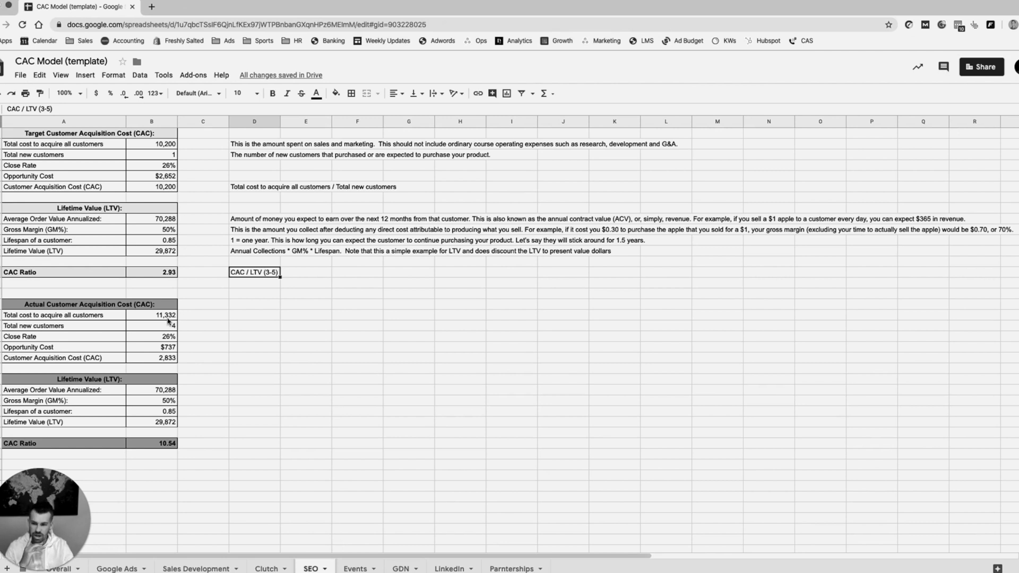
click(151, 316)
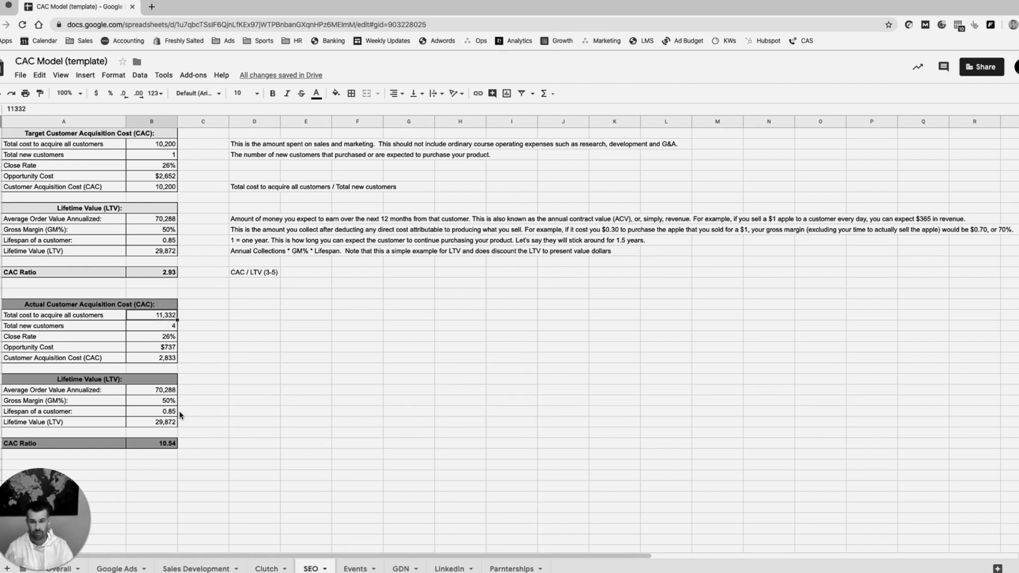